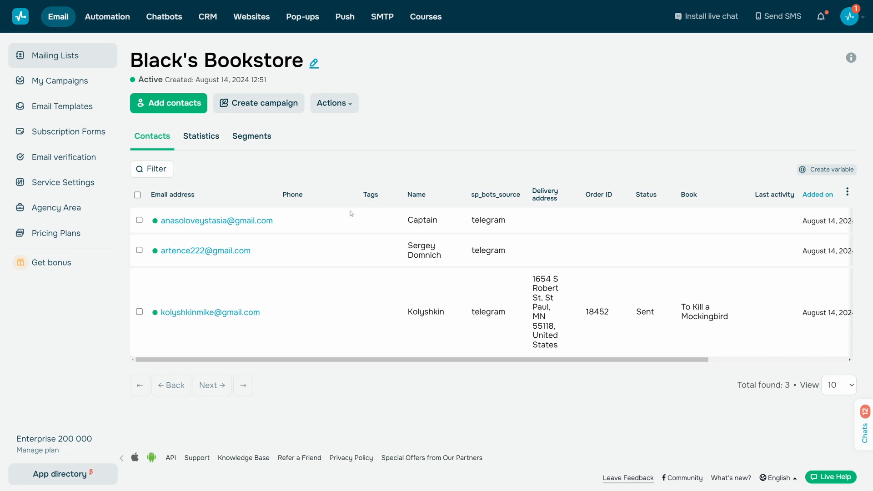
Step: Go to the Chatbots area to reach the Black's Bookstore bot's Standard reply trigger
{"action": "left_click", "coordinate": [21, 15]}
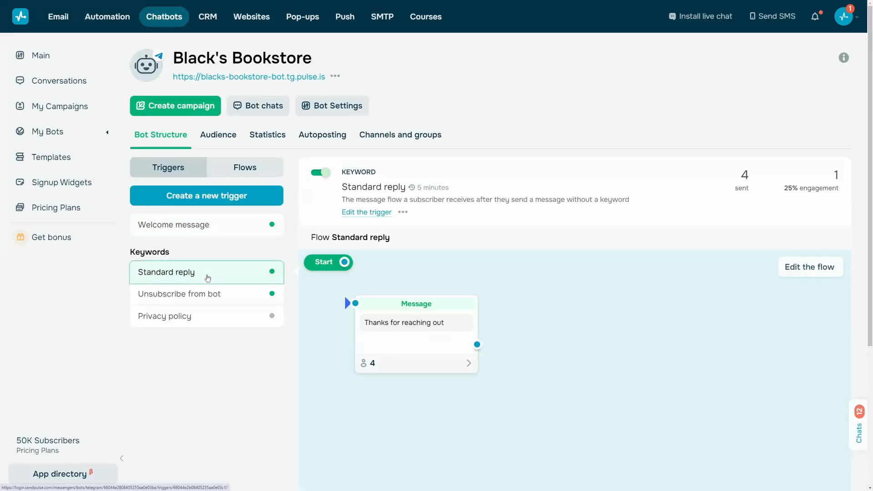
Step: Make the Standard reply say 'Please leave your Email for feedback' and save the answer to Email
{"action": "left_click", "coordinate": [809, 266]}
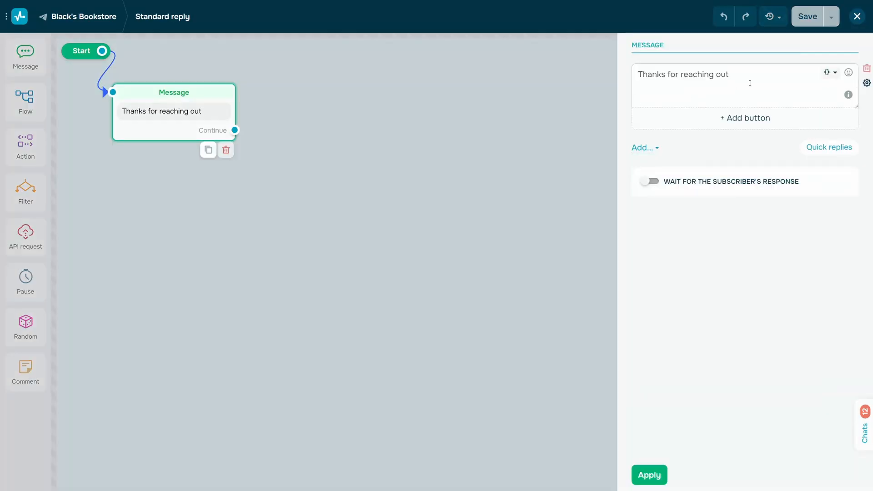
{"action": "type", "text": "Please leave your Email for feedback"}
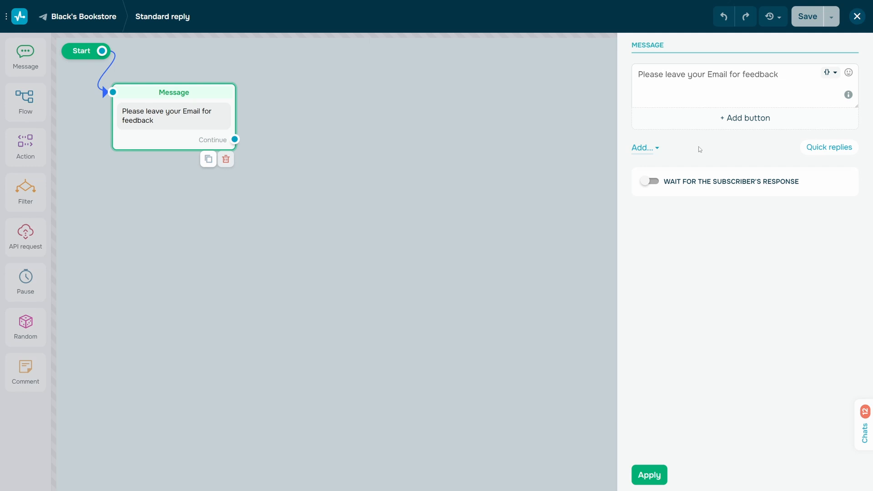
{"action": "mouse_move", "coordinate": [654, 148]}
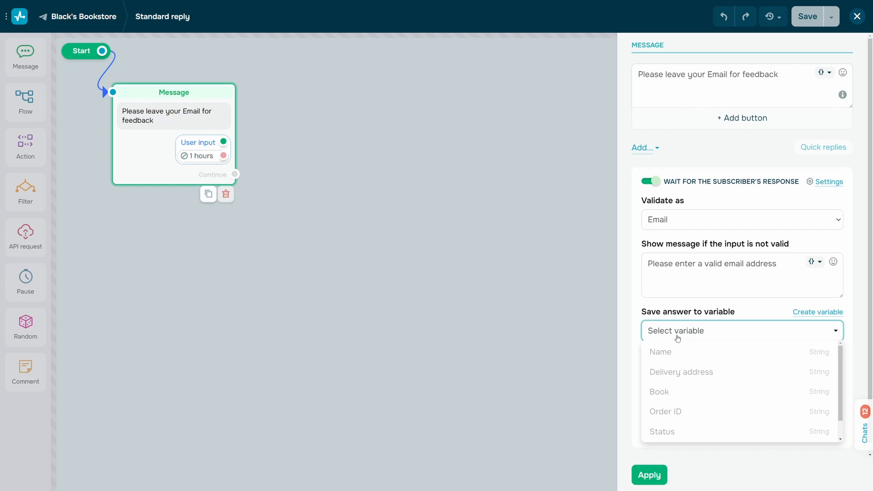
{"action": "left_click", "coordinate": [856, 16]}
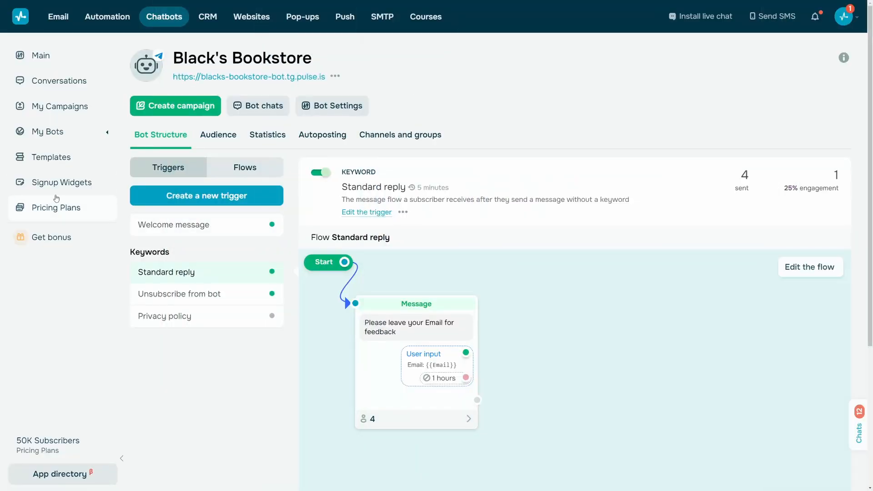
Step: Create a Modal signup widget named 'subscribe' linked to the Black's Bookstore Telegram bot
{"action": "left_click", "coordinate": [61, 181]}
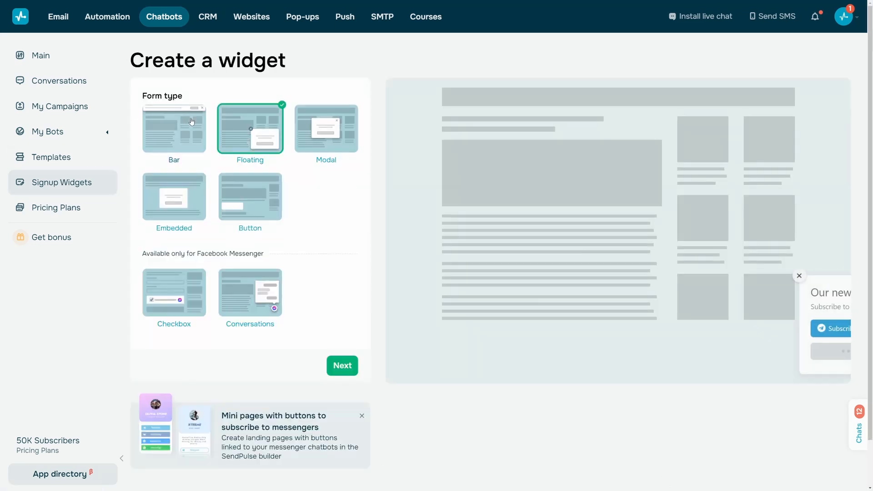
{"action": "left_click", "coordinate": [341, 365]}
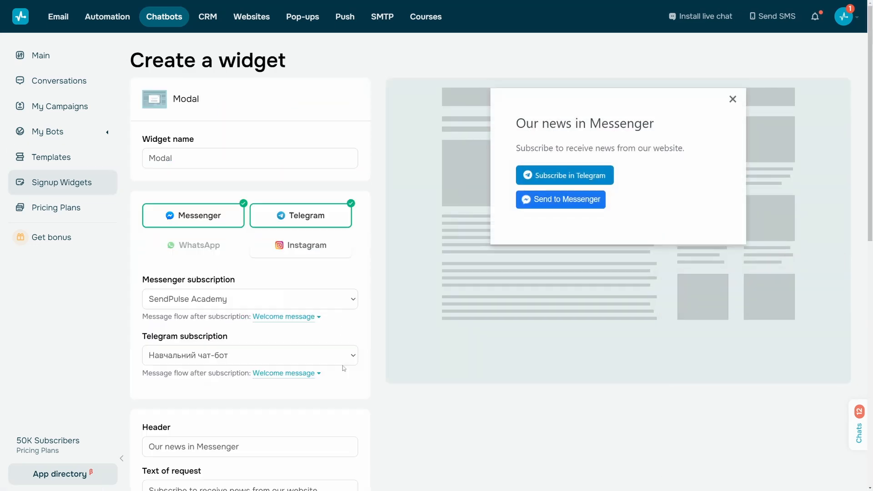
{"action": "type", "text": "subscribe"}
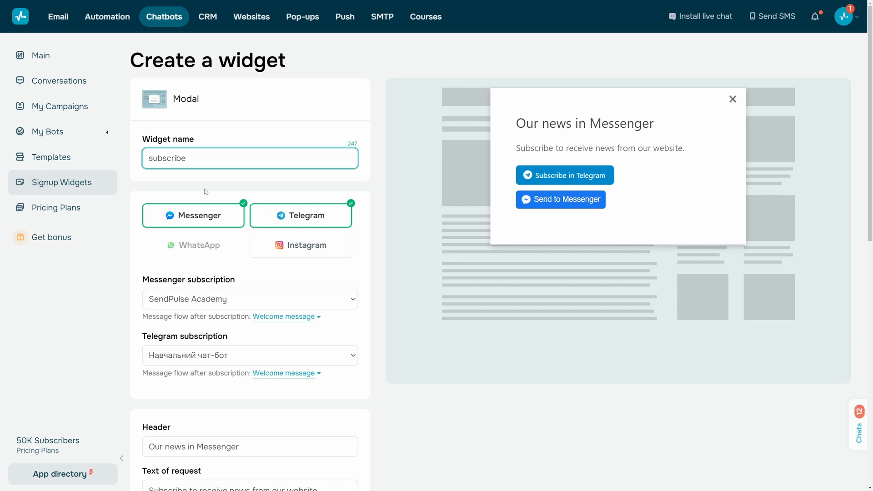
{"action": "scroll", "scroll_direction": "down", "scroll_amount": 3}
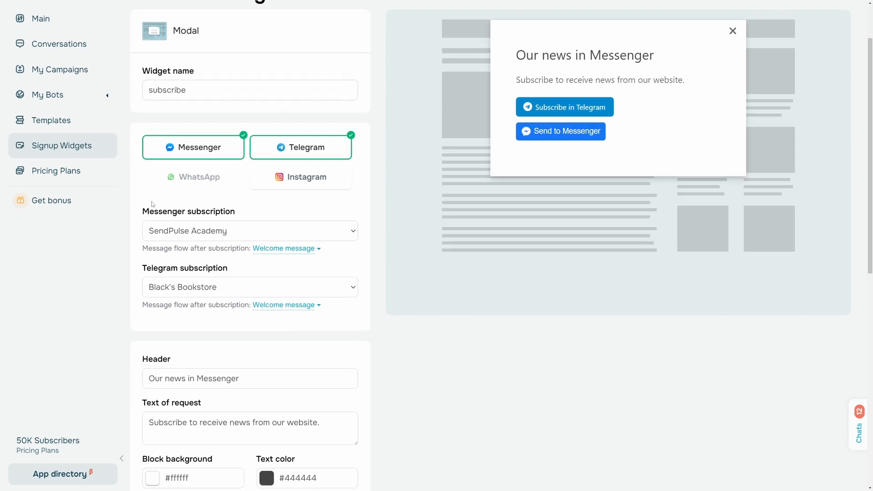
{"action": "mouse_move", "coordinate": [216, 223]}
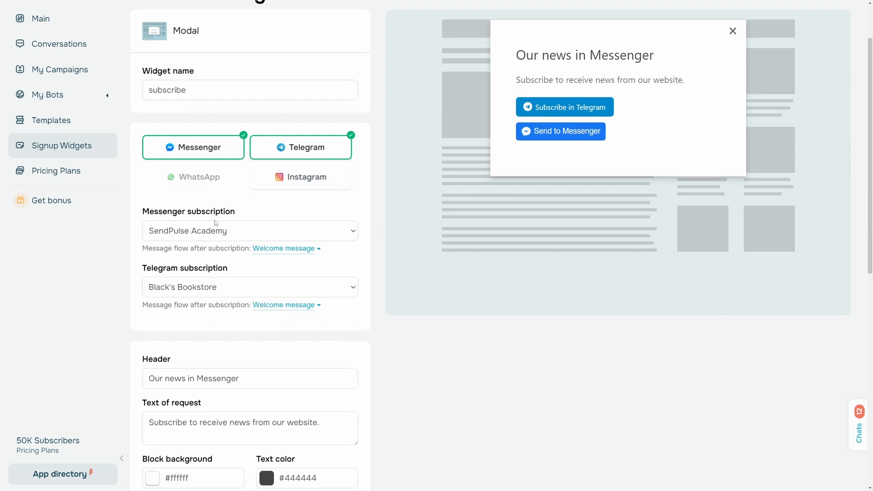
{"action": "scroll", "scroll_direction": "down", "scroll_amount": 3}
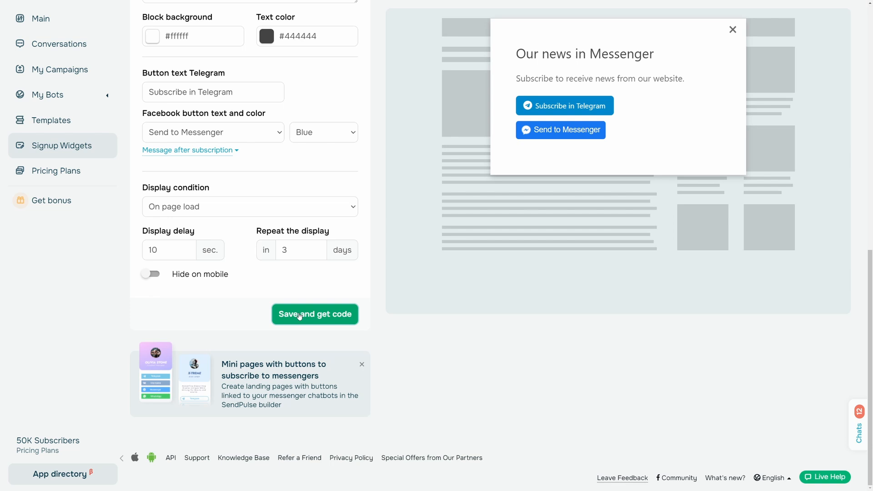
Step: Save the widget, copy its installation code, and move to the Email section
{"action": "left_click", "coordinate": [315, 314]}
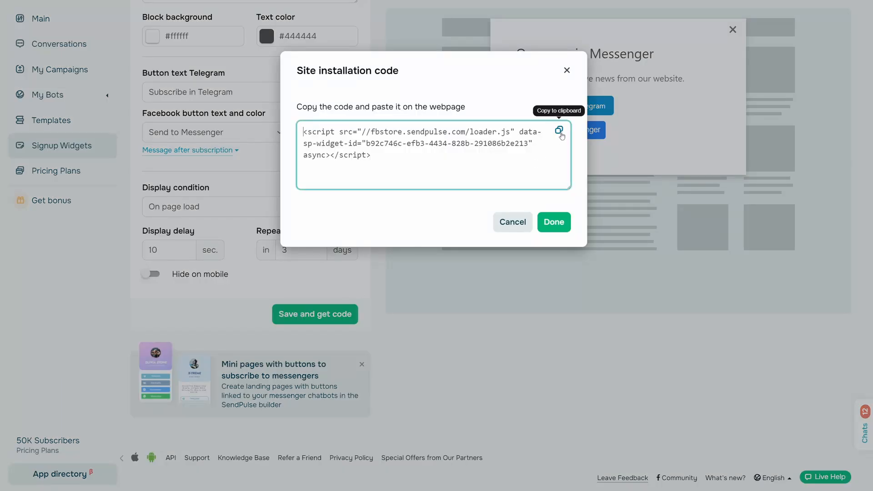
{"action": "left_click", "coordinate": [552, 222]}
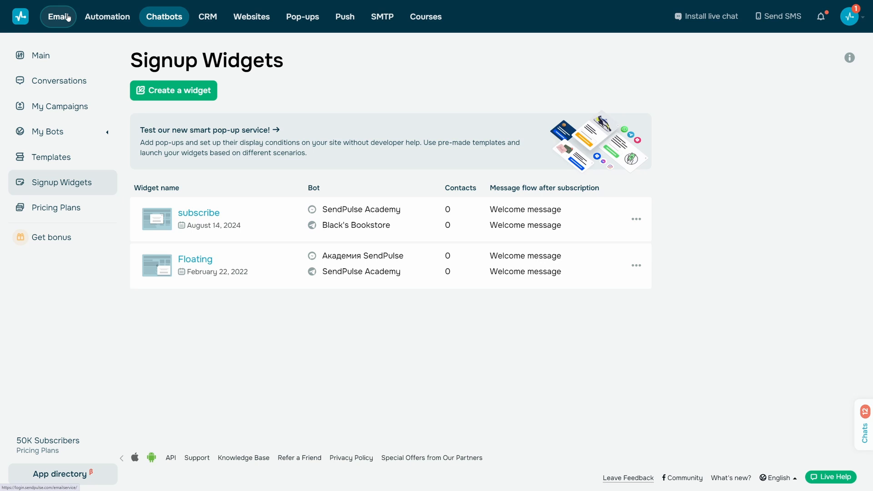
{"action": "left_click", "coordinate": [57, 17]}
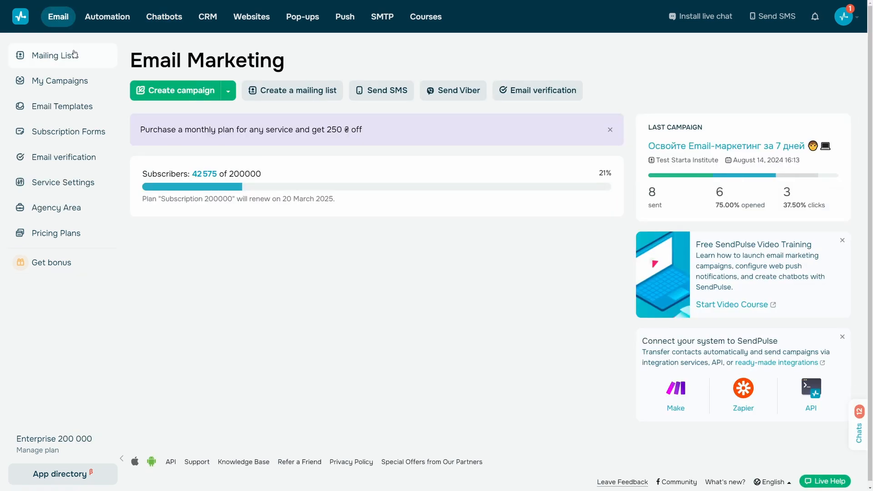
Step: View the Black's Bookstore mailing list's three Telegram contacts, then go to Automations
{"action": "left_click", "coordinate": [56, 55]}
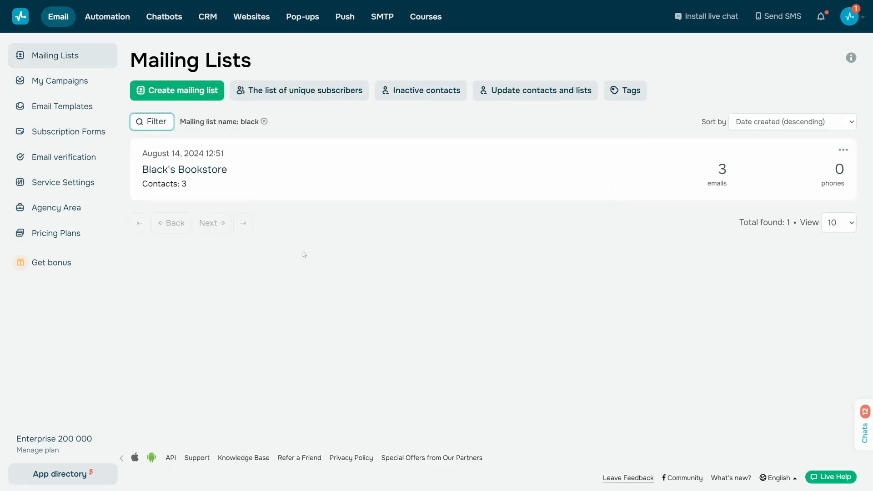
{"action": "mouse_move", "coordinate": [184, 169]}
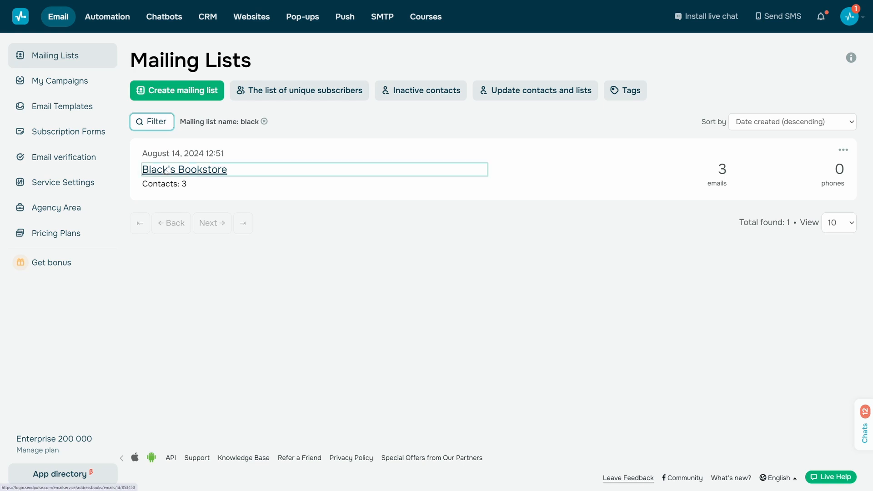
{"action": "left_click", "coordinate": [183, 169]}
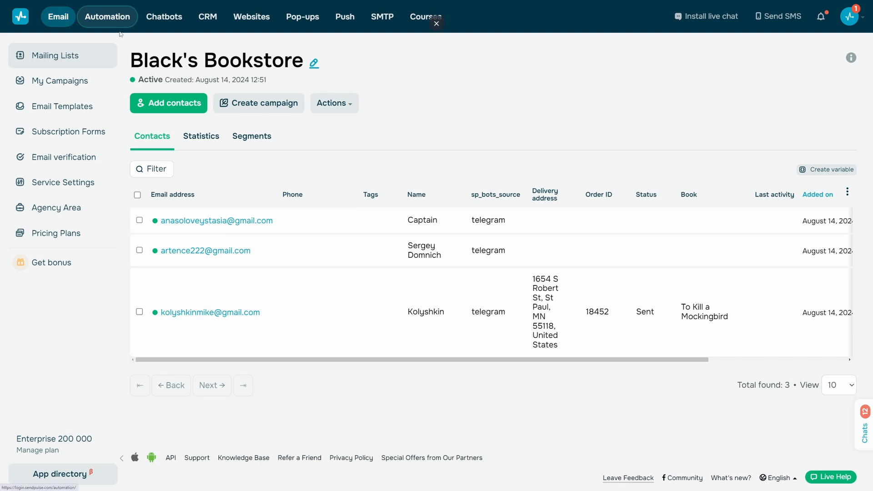
{"action": "left_click", "coordinate": [107, 16]}
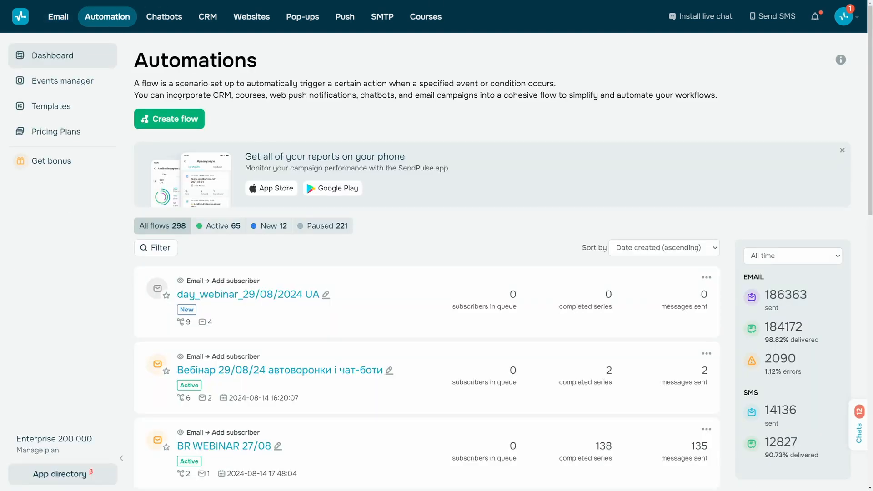
Step: Create a drag-and-drop flow triggered by Add subscriber to Black's Bookstore, with an email and an Action element
{"action": "left_click", "coordinate": [169, 119]}
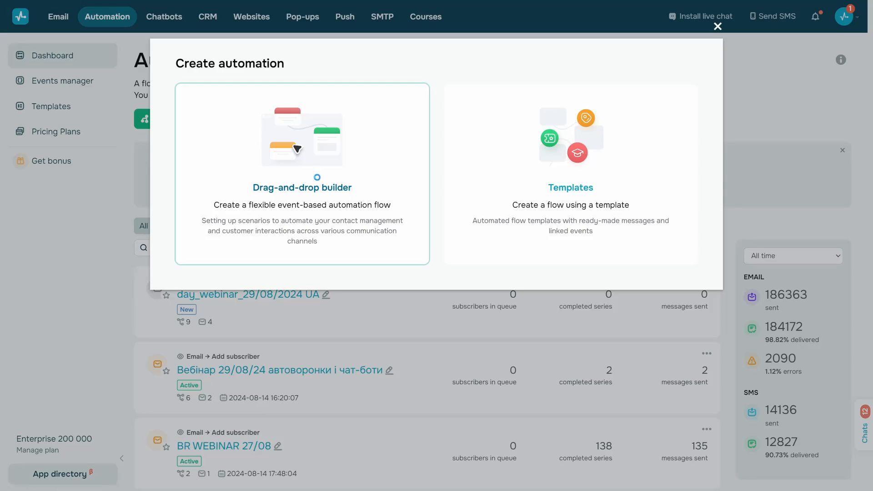
{"action": "left_click", "coordinate": [302, 174]}
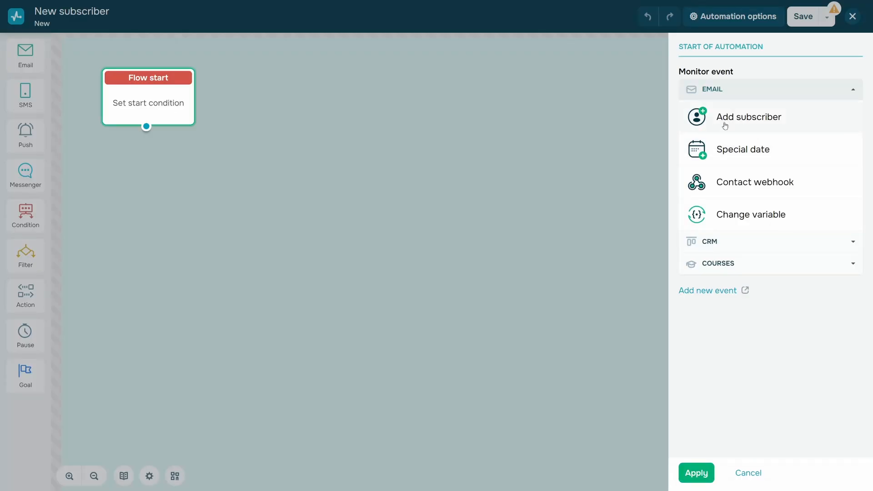
{"action": "left_click", "coordinate": [748, 117]}
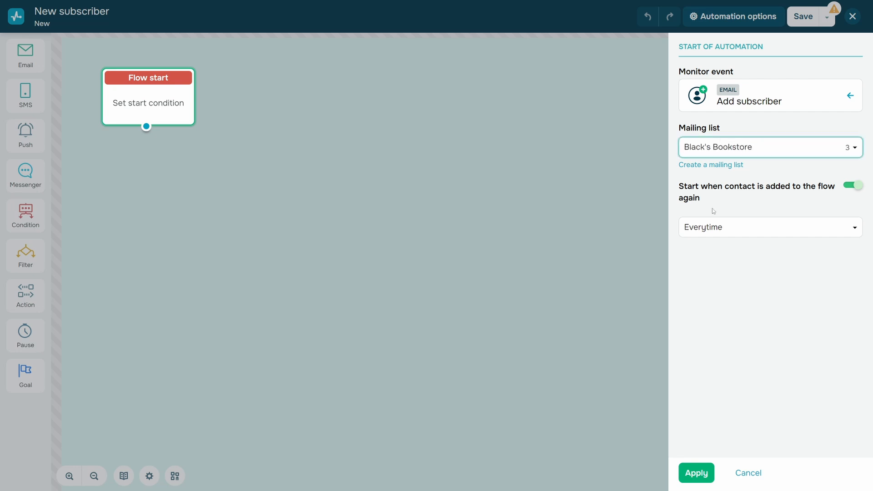
{"action": "left_click", "coordinate": [696, 473]}
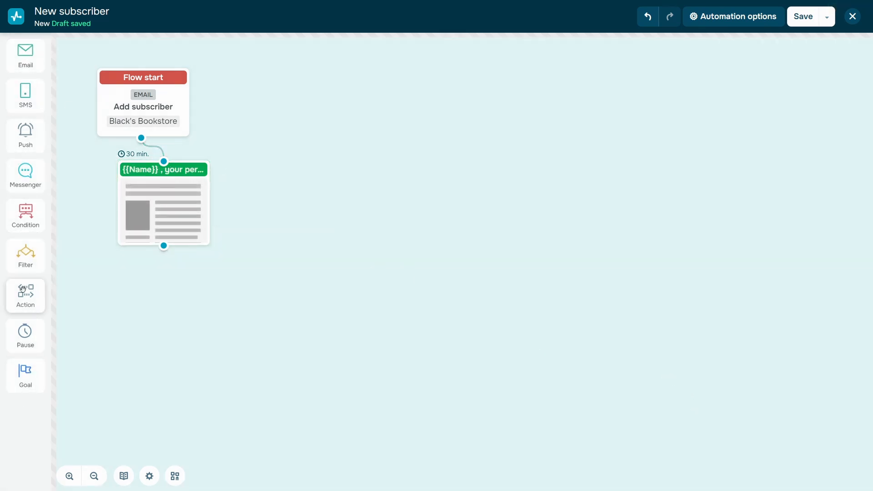
{"action": "left_click", "coordinate": [25, 295]}
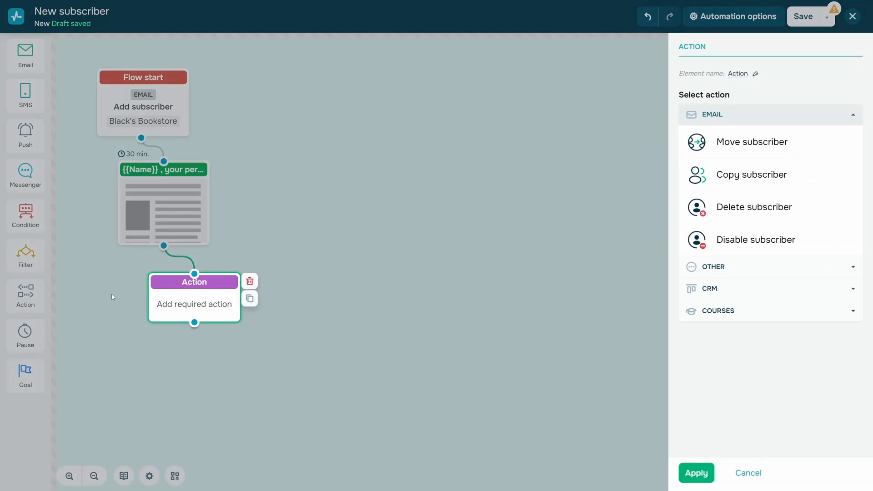